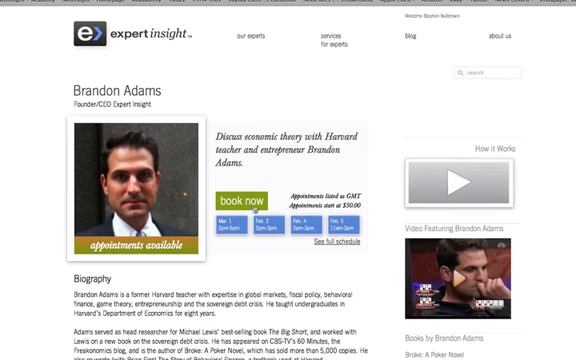
- Reach the expert's booking page showing duration, February 2012 dates and start-time steps
{"action": "left_click", "coordinate": [238, 198]}
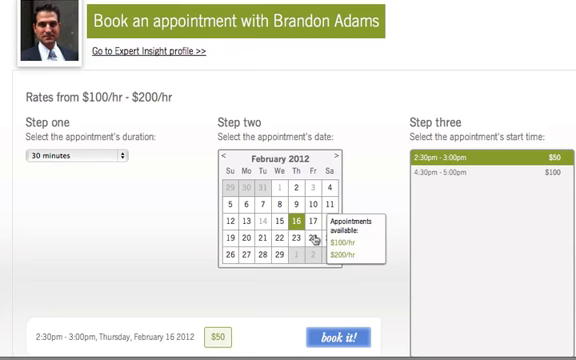
{"action": "mouse_move", "coordinate": [480, 168]}
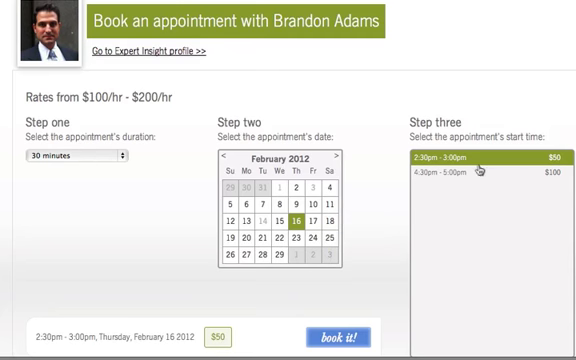
{"action": "mouse_move", "coordinate": [470, 174]}
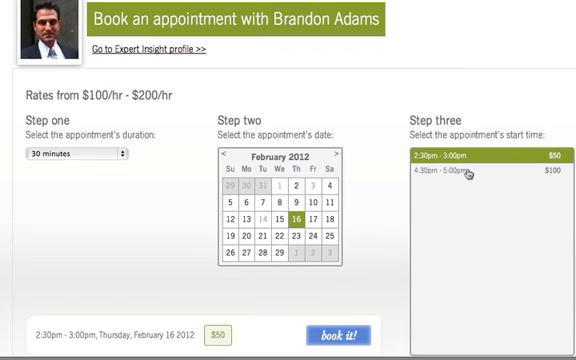
{"action": "scroll", "scroll_direction": "down", "scroll_amount": 3}
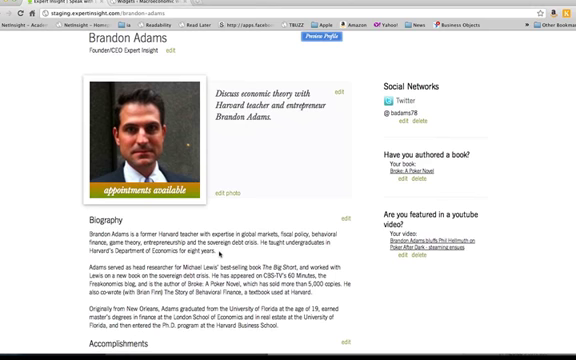
- Scroll the expert's editable profile down to the biography and social networks section
{"action": "scroll", "scroll_direction": "down", "scroll_amount": 3}
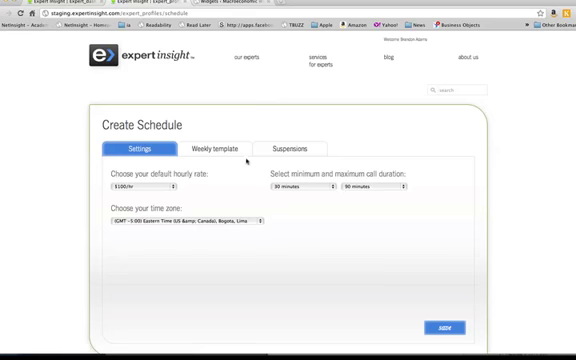
- Fill the Create Schedule settings and weekly morning time blocks, then return to the dashboard
{"action": "left_click", "coordinate": [216, 148]}
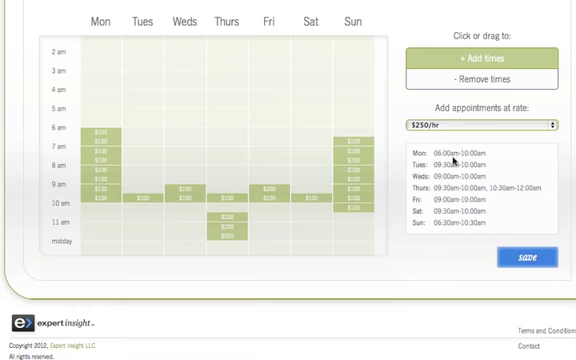
{"action": "scroll", "scroll_direction": "down", "scroll_amount": 3}
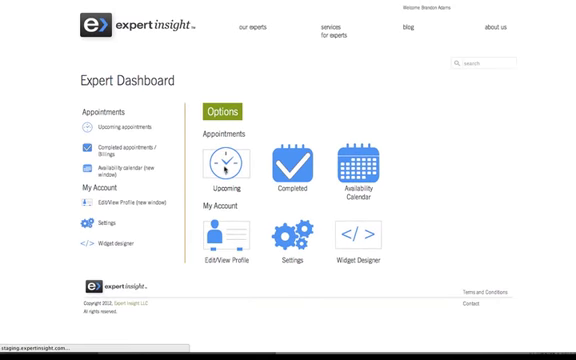
- Show the Upcoming appointments list with their dates and times
{"action": "left_click", "coordinate": [218, 160]}
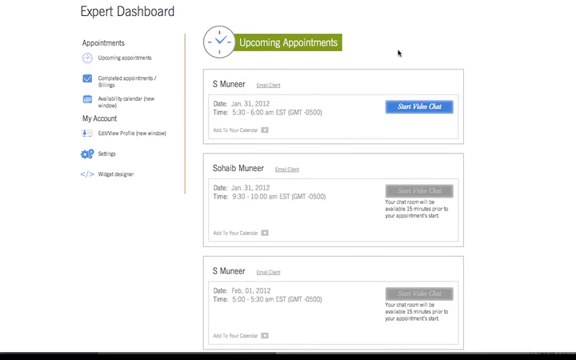
{"action": "scroll", "scroll_direction": "down", "scroll_amount": 3}
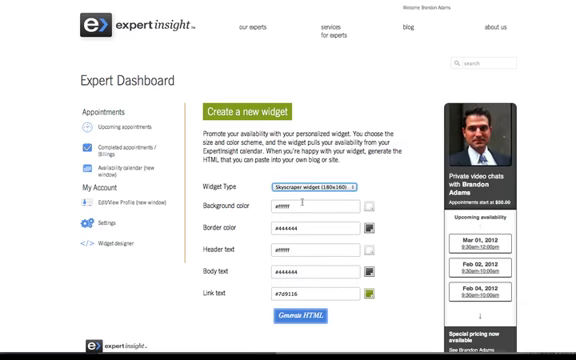
- Choose the widget type and colours and generate its embed HTML with the date preview
{"action": "scroll", "scroll_direction": "down", "scroll_amount": 3}
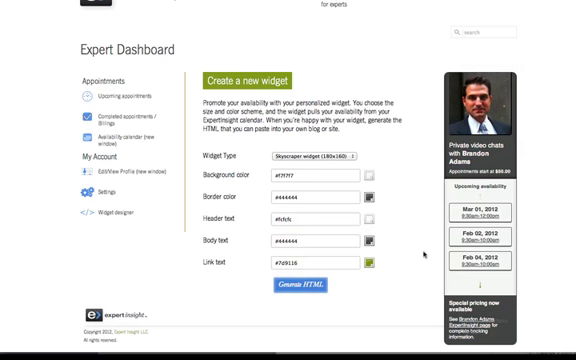
{"action": "left_click", "coordinate": [312, 288]}
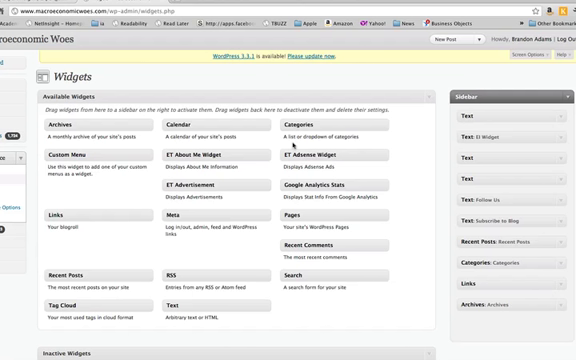
{"action": "mouse_move", "coordinate": [292, 144]}
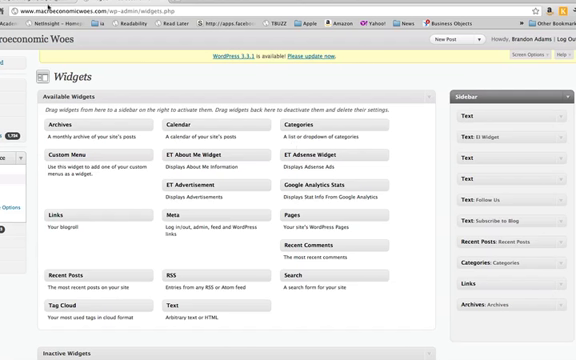